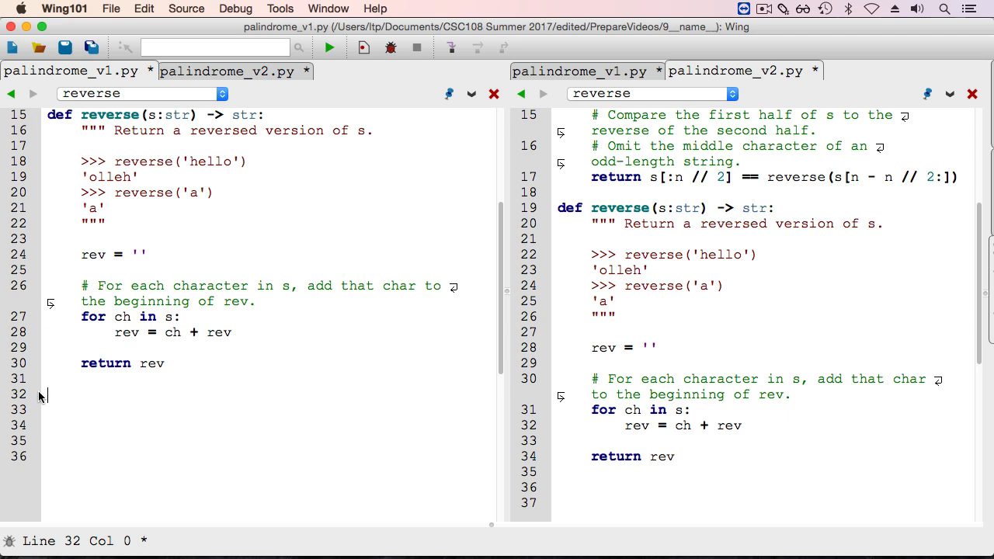
mouse_move(40, 396)
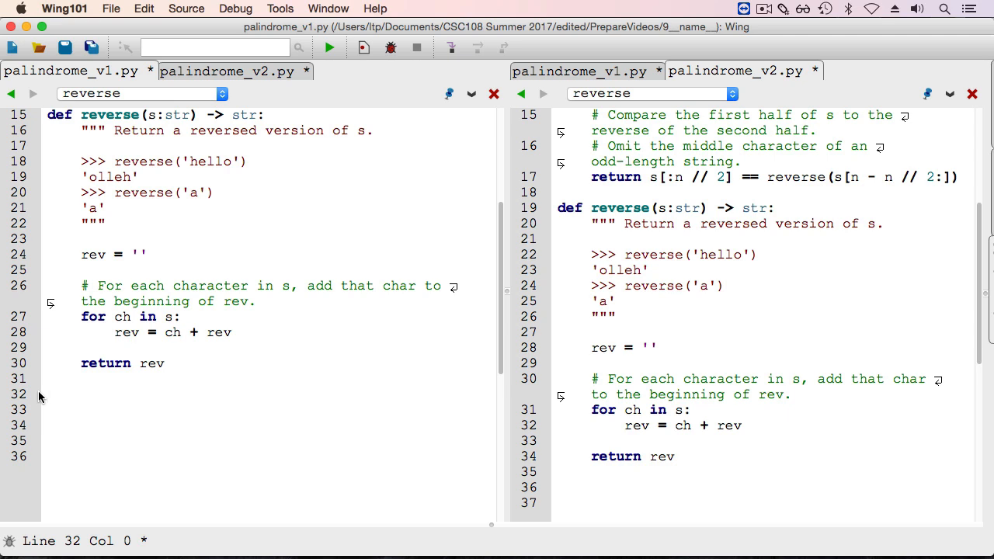
Step: Add word = input("Enter a word: ") and the palindrome/not-palindrome print lines to palindrome_v1.py
text(word = input("Enter a word: ")
click(269, 410)
text(if is_palindrome_v1(word):)
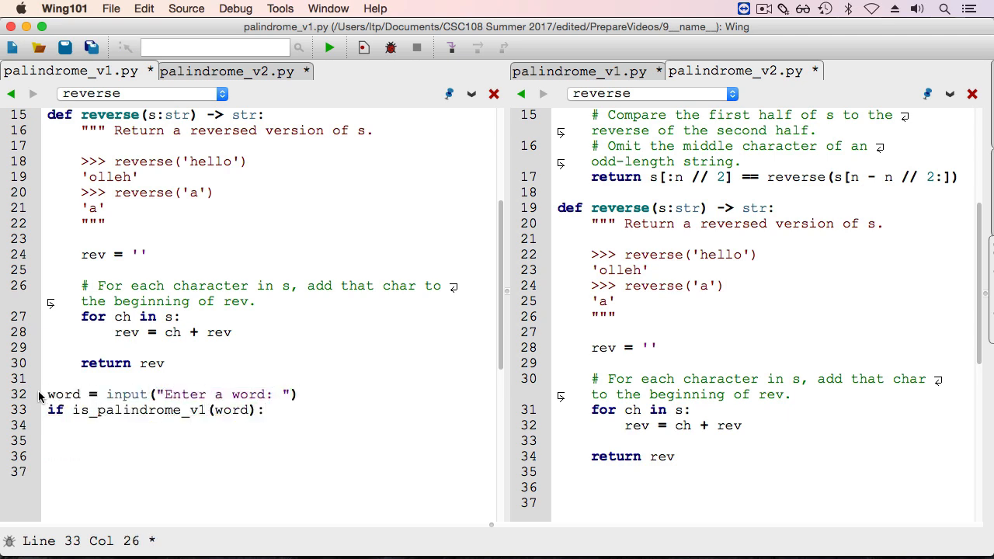
text(print(word, " is a palindrome)
click(270, 442)
text(else:)
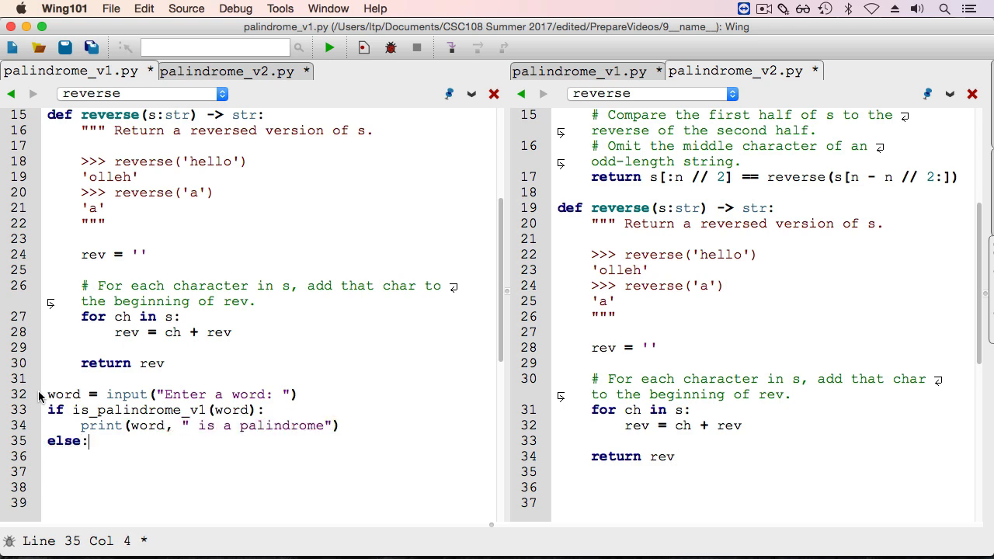
text(print(word, " is not a palindr)
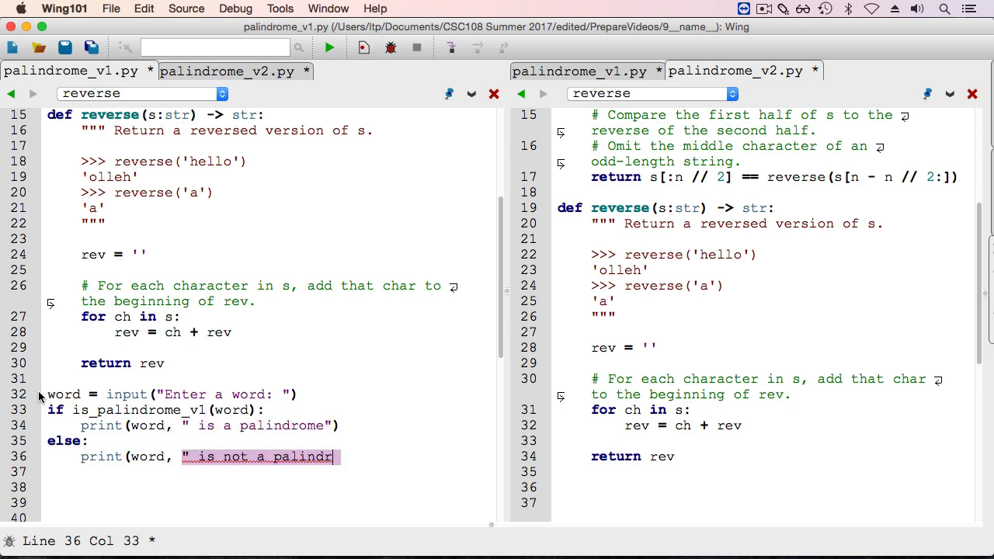
Step: Run palindrome_v1.py and focus the Python Shell to answer the word prompt
click(329, 48)
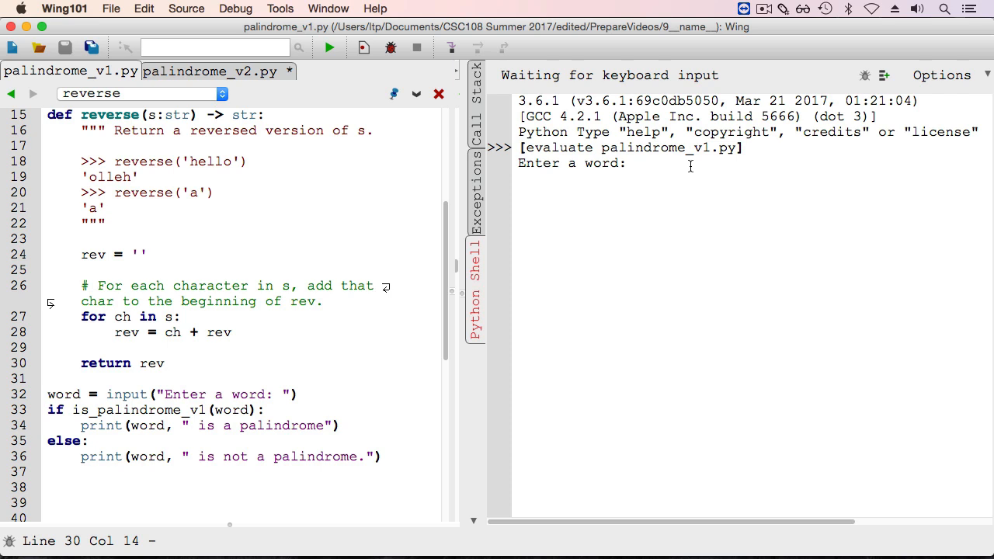
click(636, 164)
text(noon)
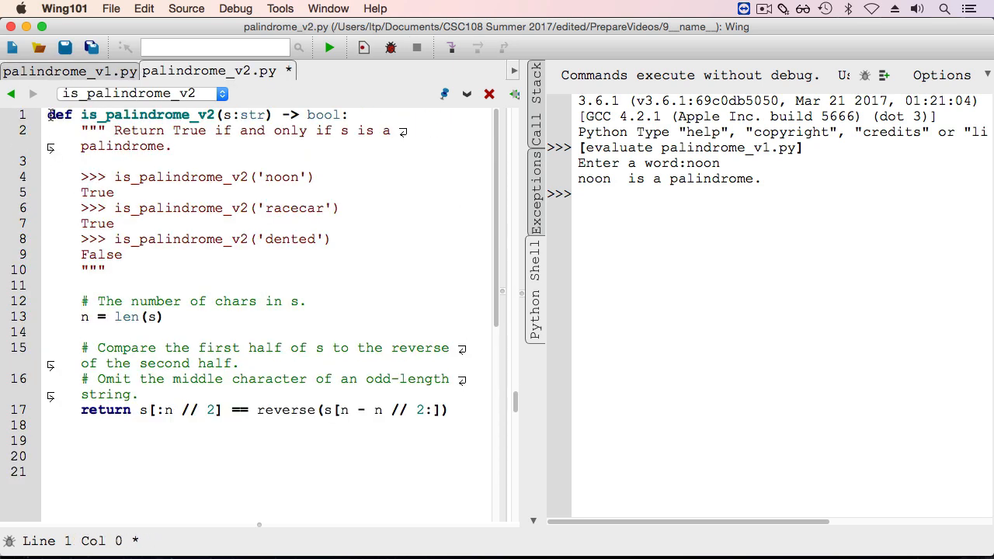
Step: Add an import of palindrome_v1 at the top of palindrome_v2.py and scroll to the reverse code
text(import pl)
click(264, 410)
text(palindrome_v1.)
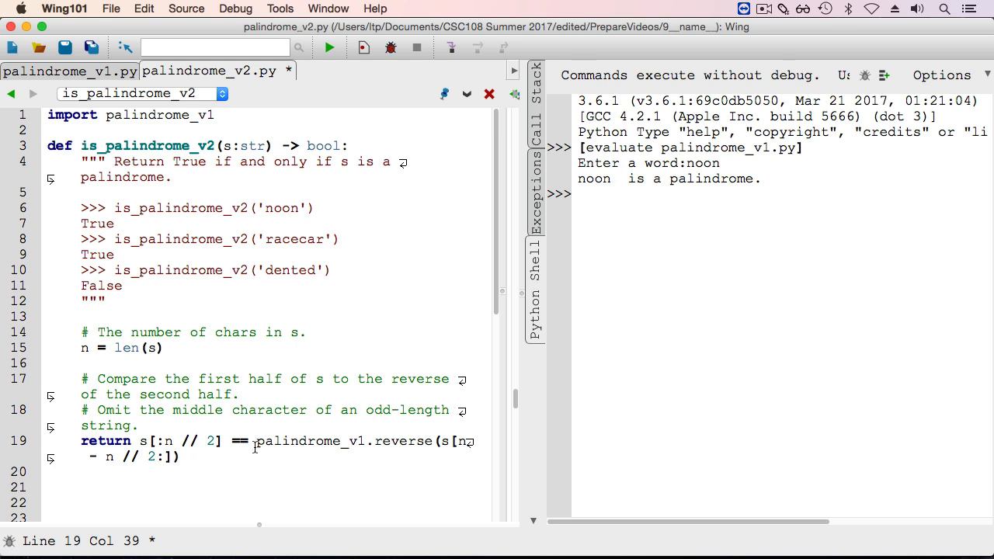
scroll(down, 3)
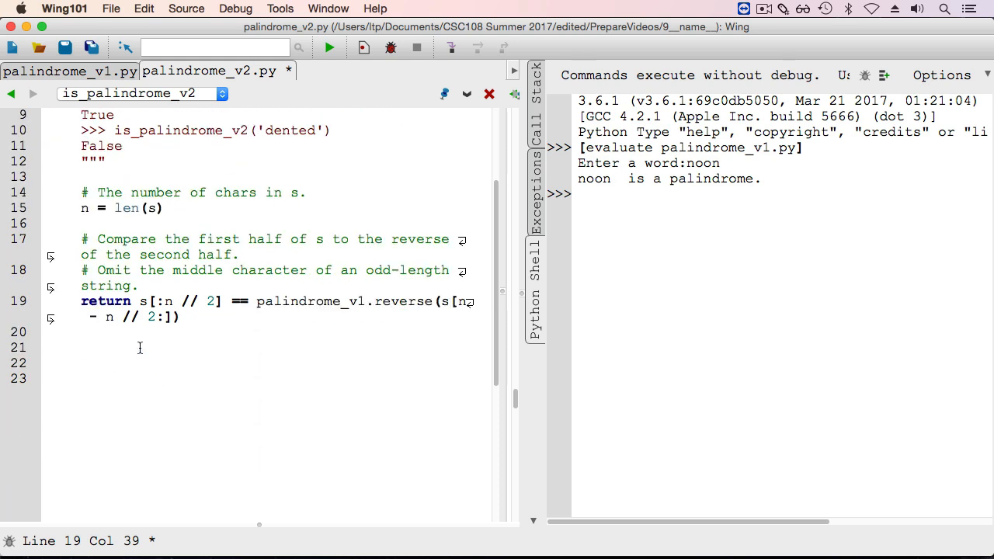
mouse_move(173, 449)
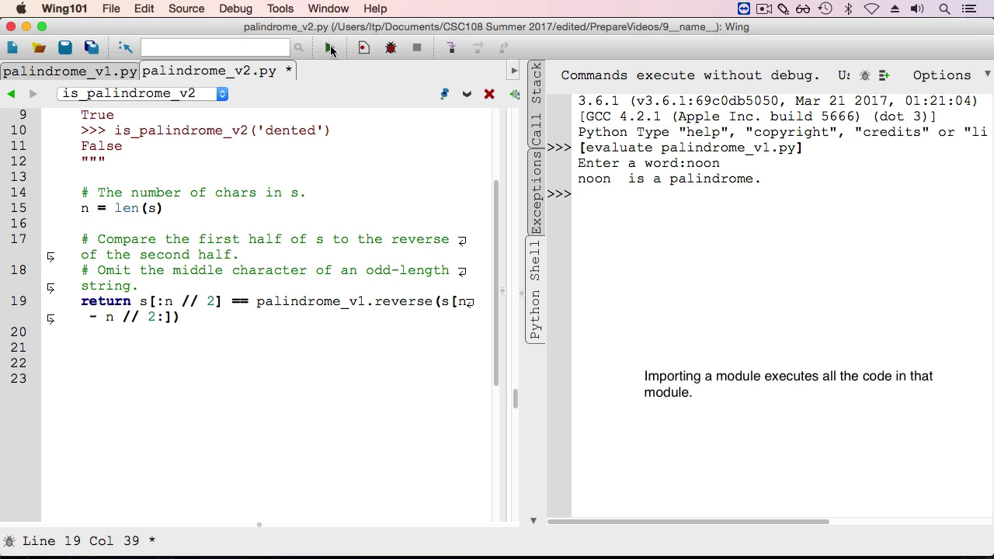
Step: Run palindrome_v2.py with input 'kayak', then return to palindrome_v1.py
click(330, 47)
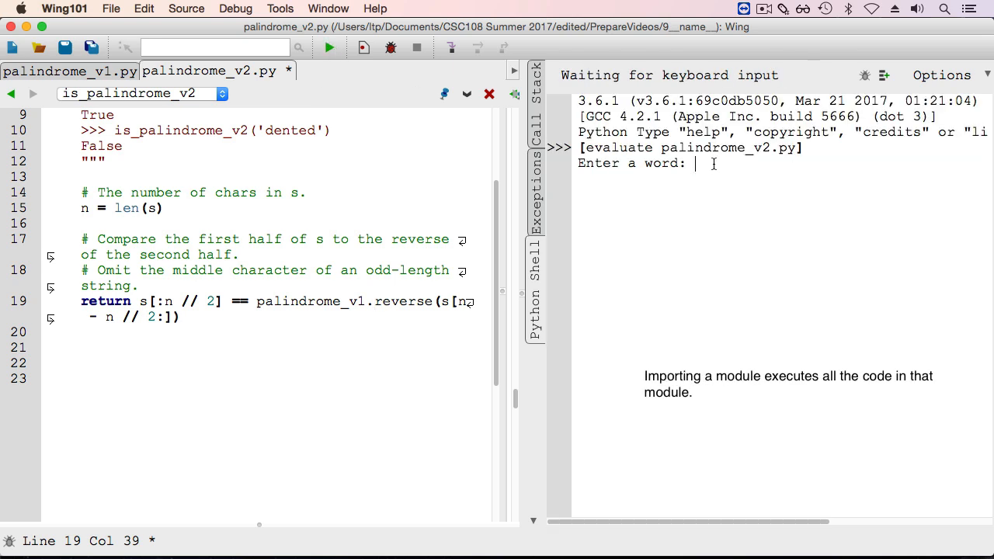
text(kayak)
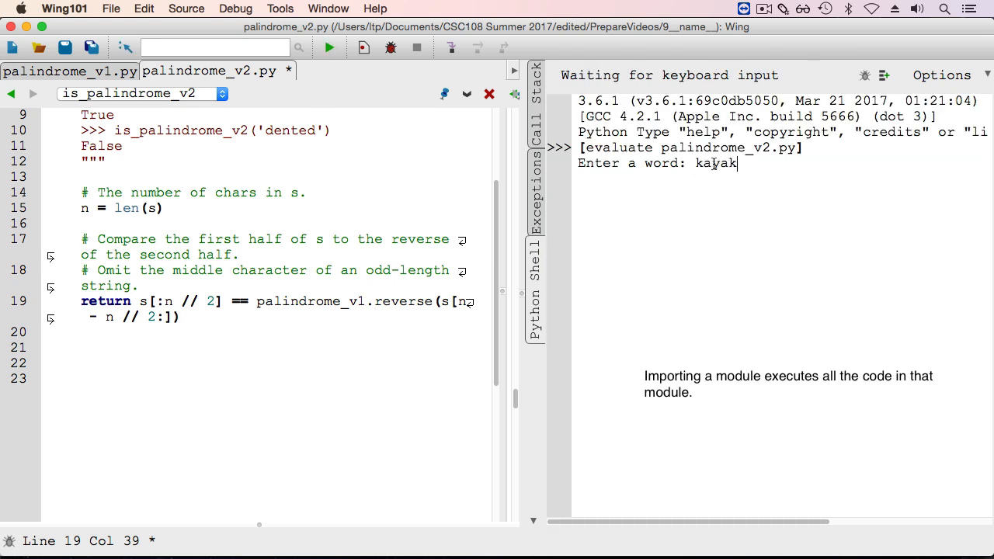
key(Return)
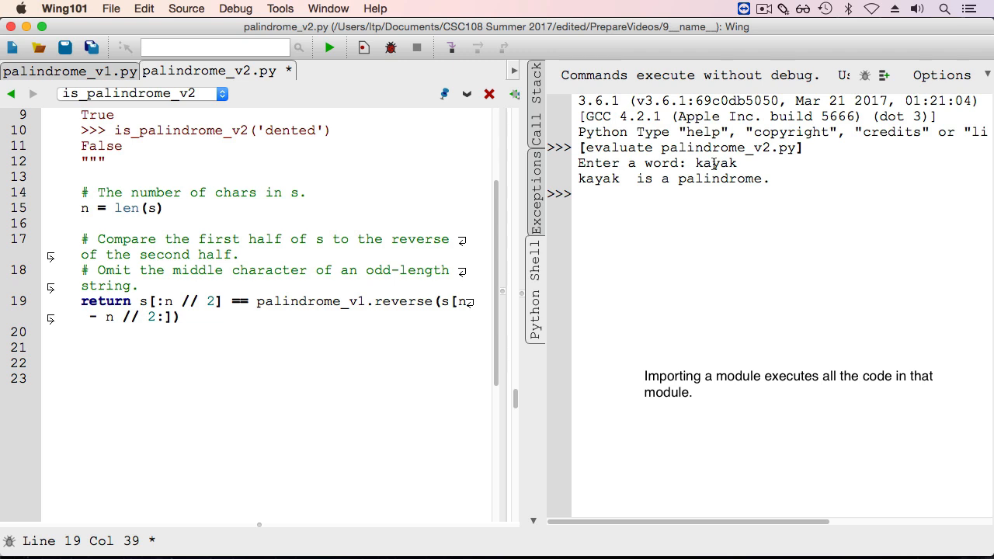
click(69, 71)
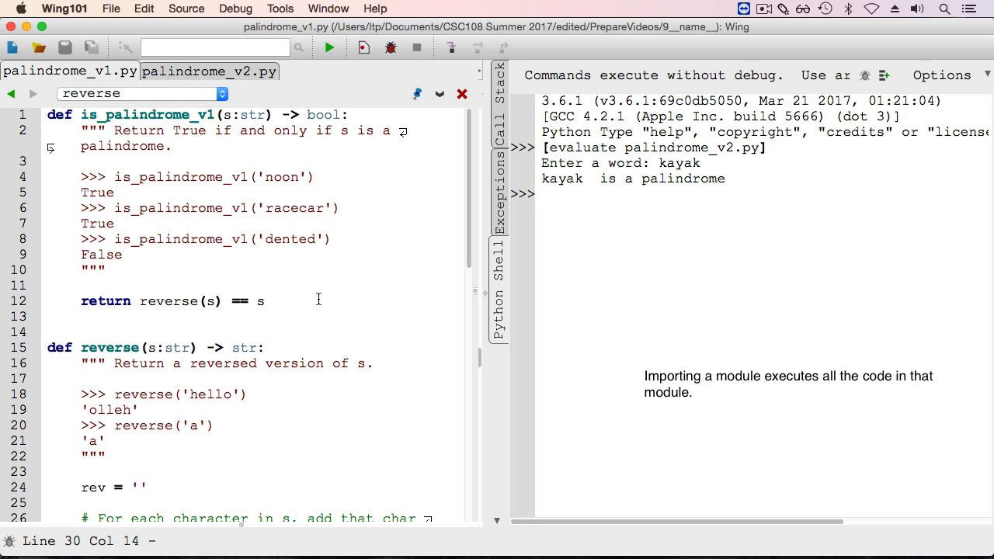
mouse_move(243, 206)
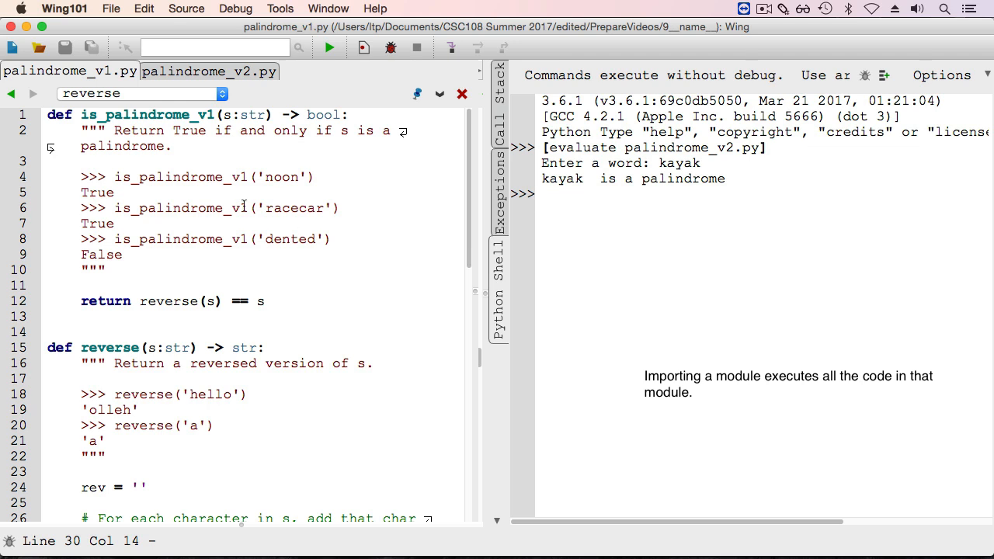
scroll(down, 3)
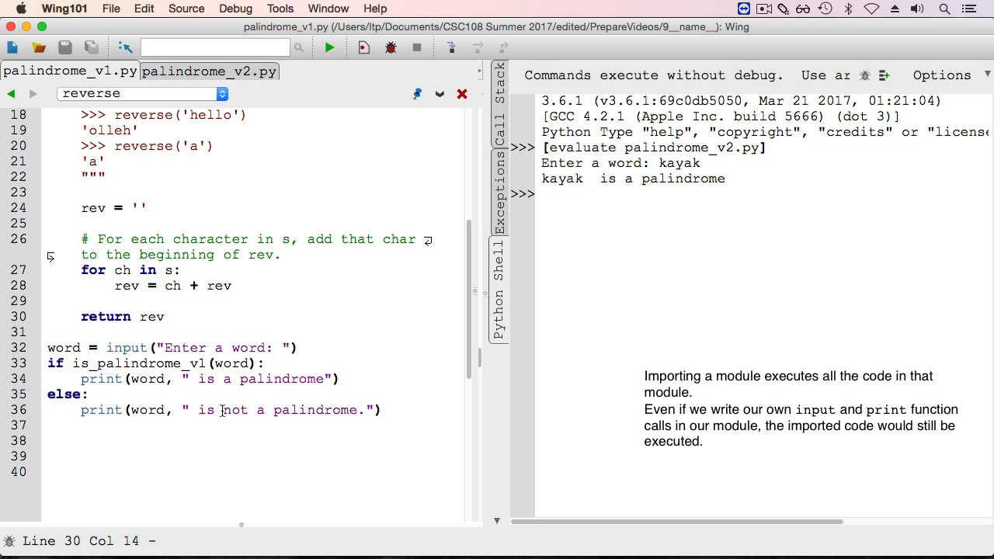
scroll(up, 3)
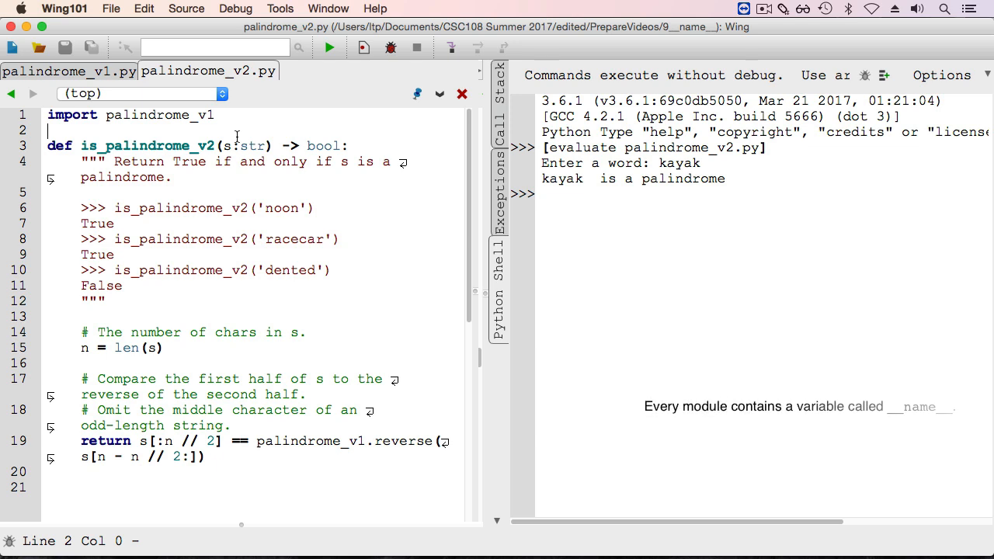
Step: Add print("In version 1, the module name is ", __name__) to palindrome_v1.py and save
click(69, 71)
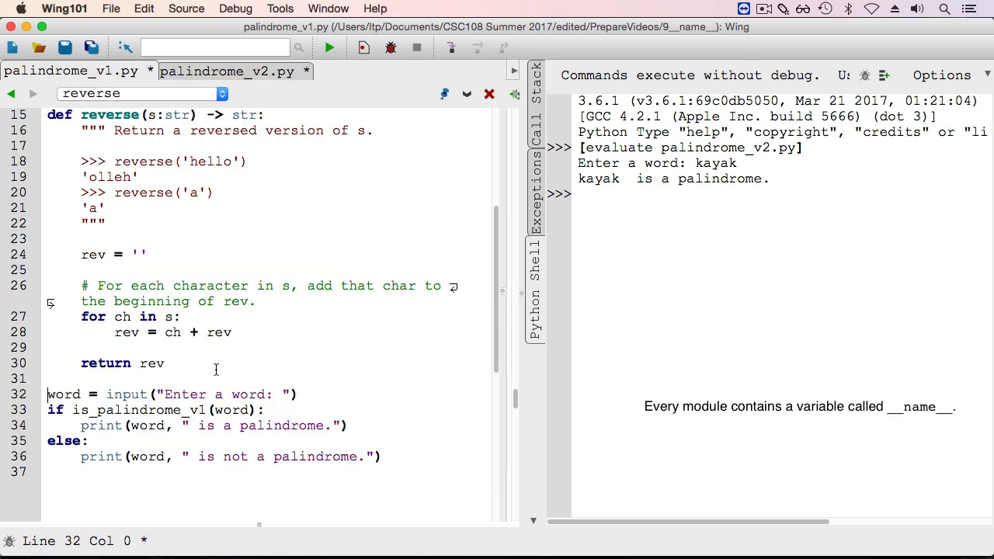
text(print(")
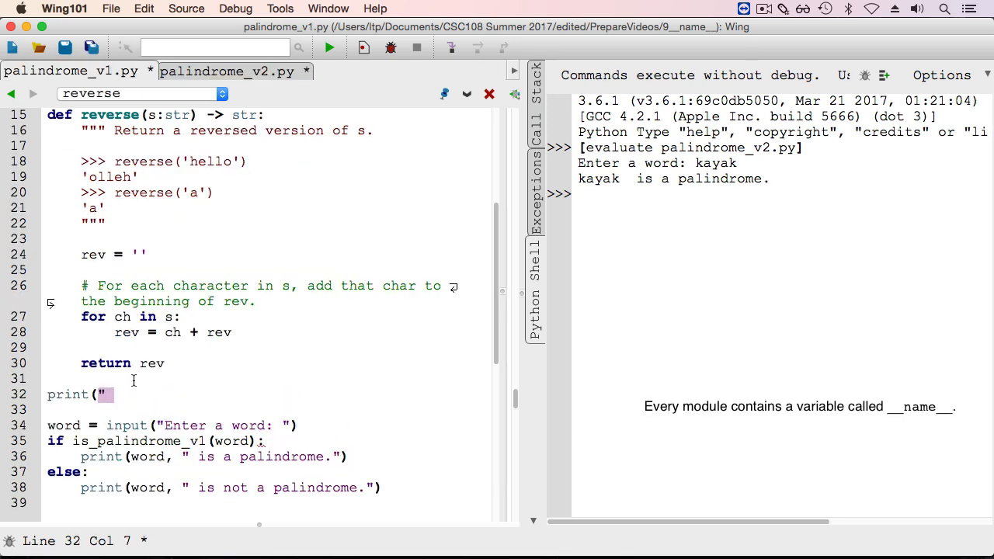
text(In version 1, the module name is ", __name__)
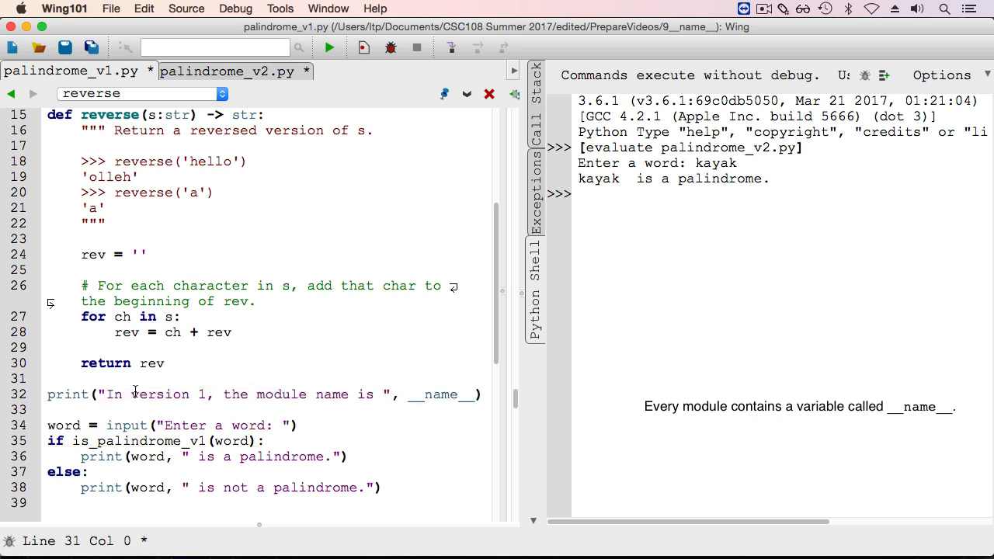
click(71, 71)
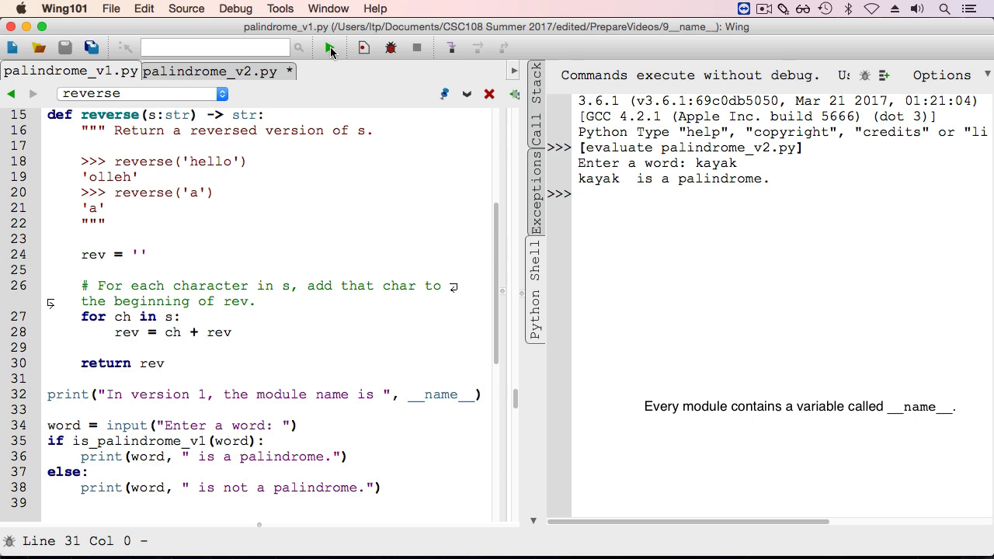
Step: Run palindrome_v1.py, then run palindrome_v2.py to show the imported module name palindrome_v1
click(330, 47)
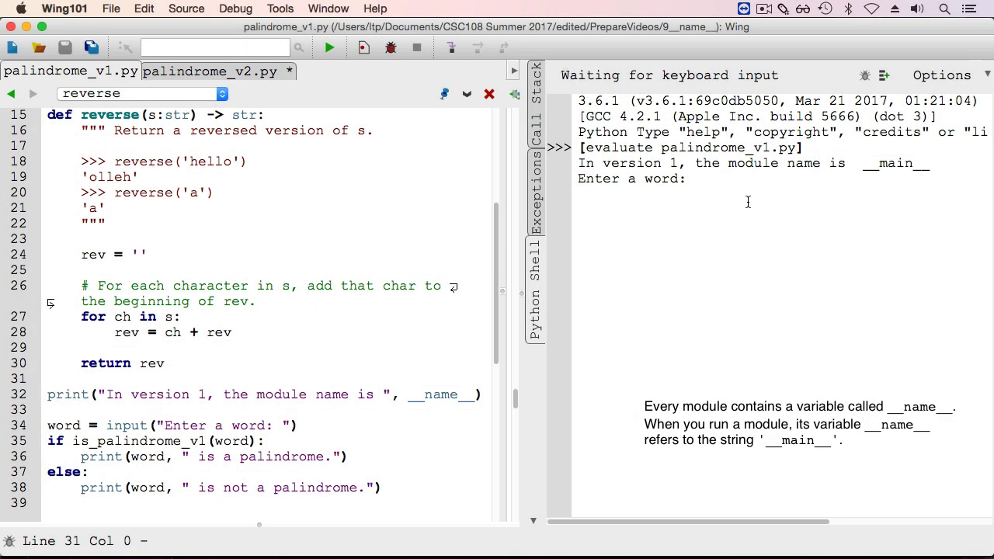
click(210, 71)
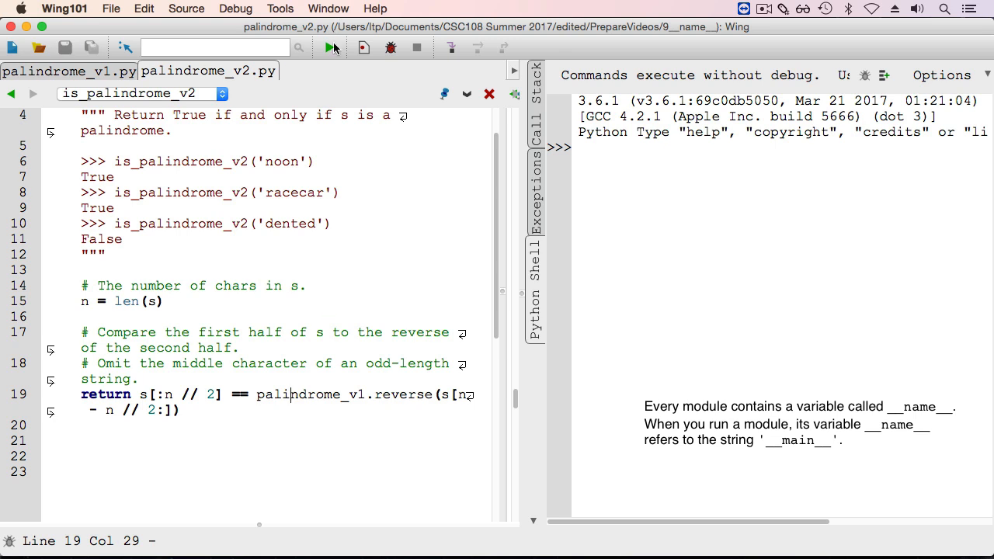
click(330, 48)
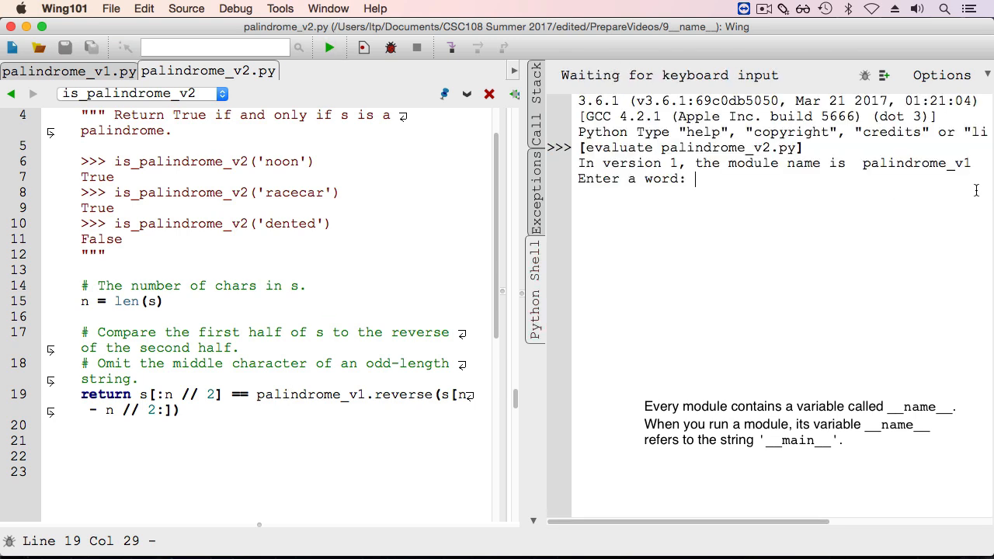